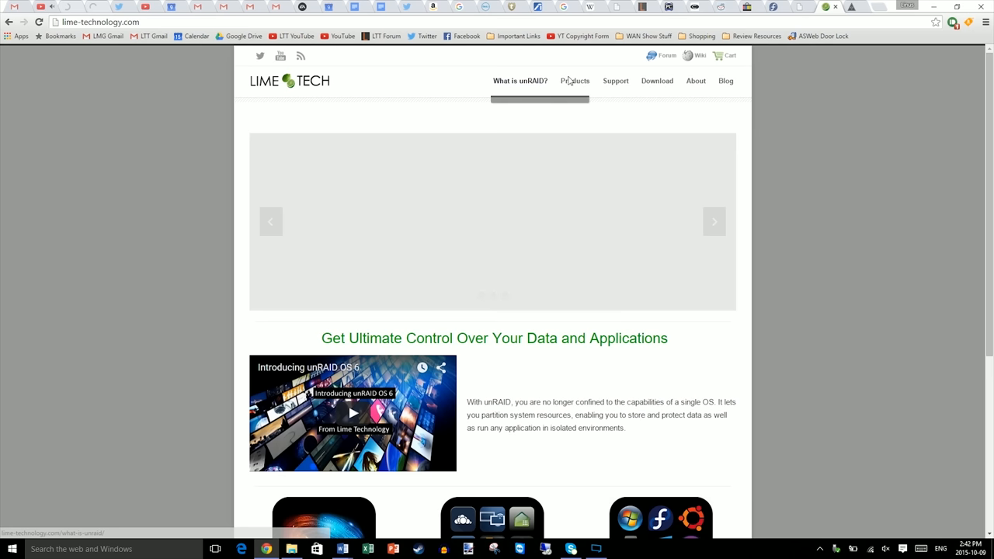
- Go to the unRAID Server OS download page from the top navigation bar
left_click(660, 80)
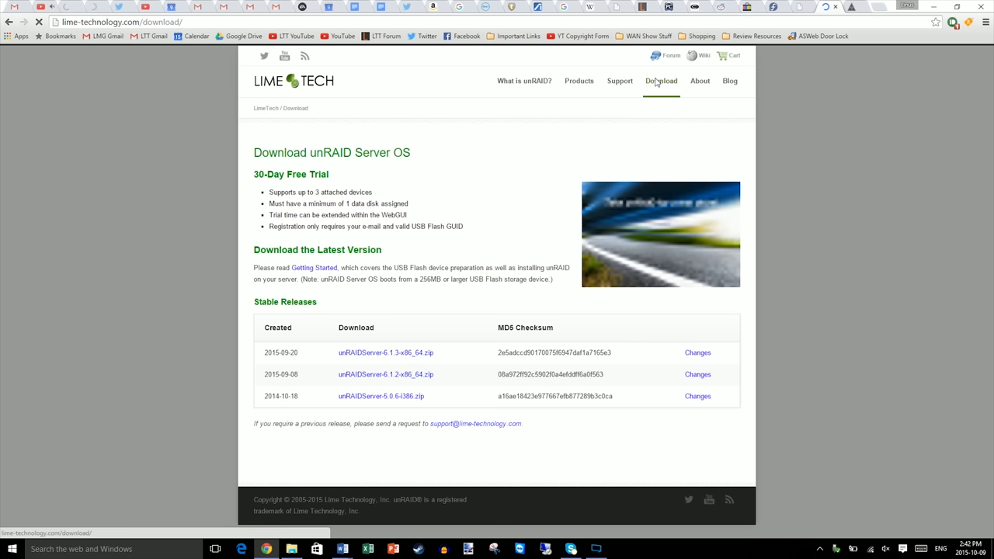